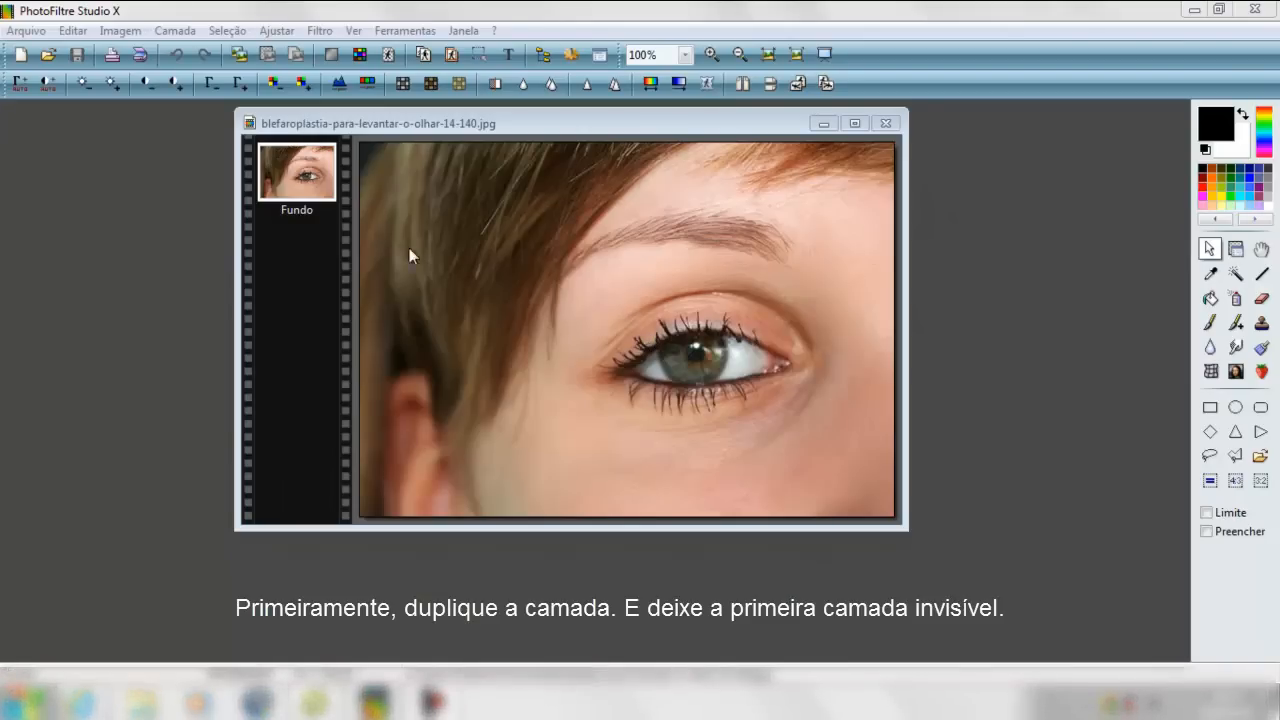
- Duplicate the Fundo eye photo layer as Camada 1 and hide that copy
right_click(296, 170)
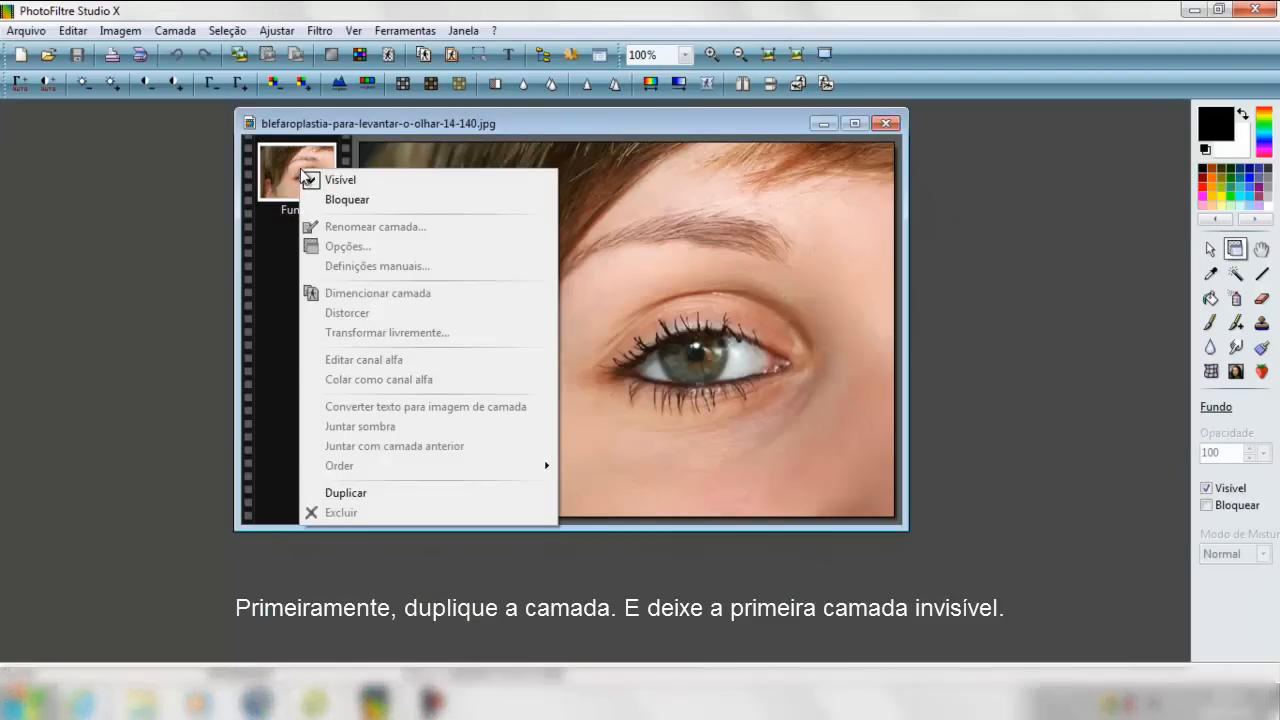
click(345, 492)
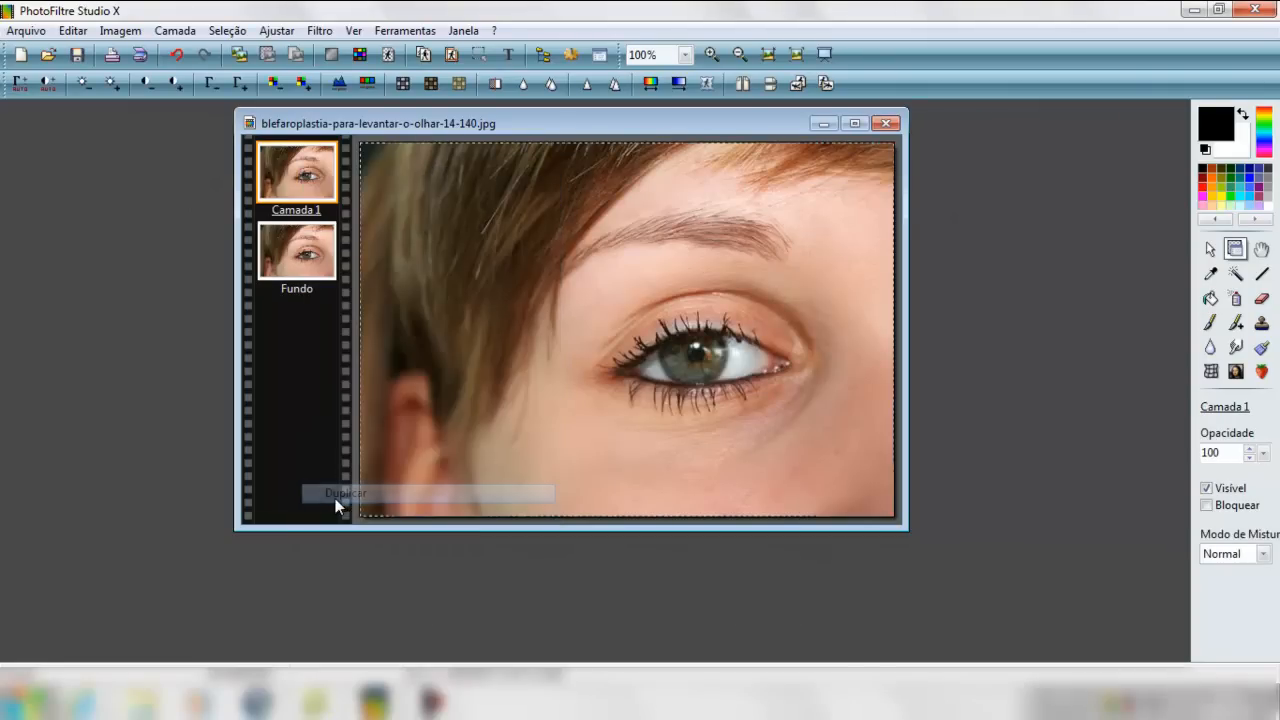
right_click(296, 170)
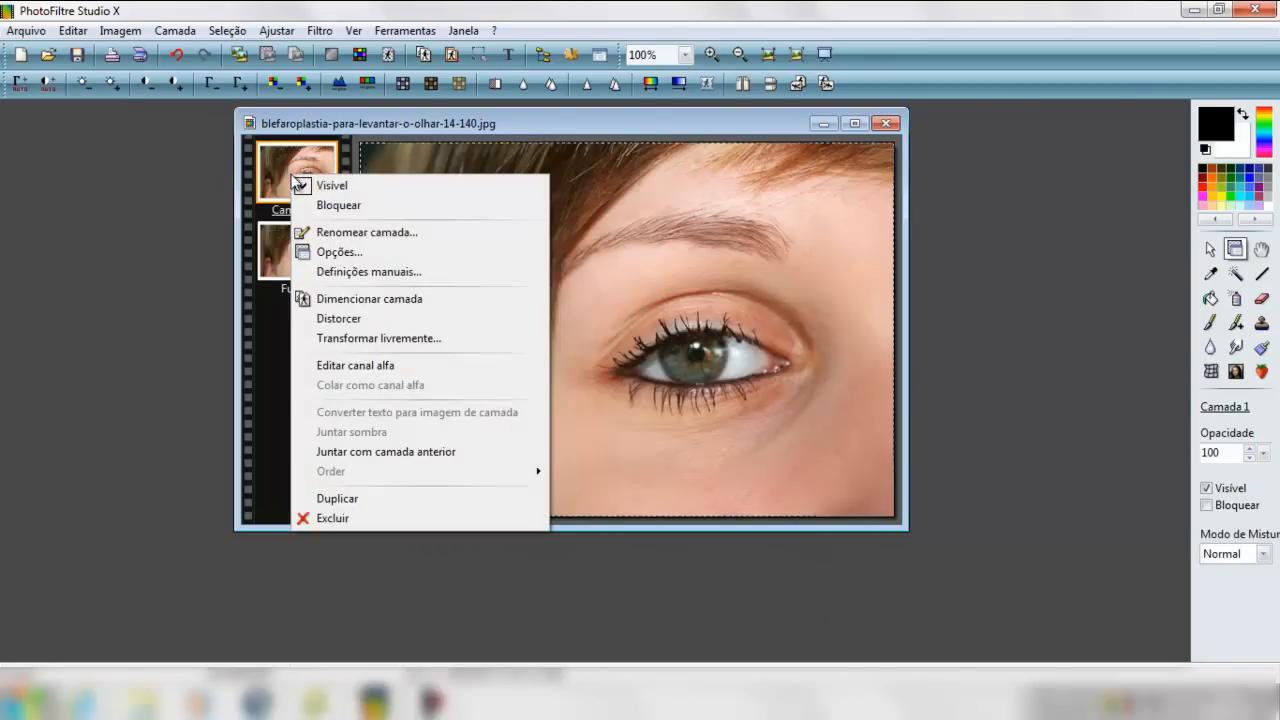
click(297, 250)
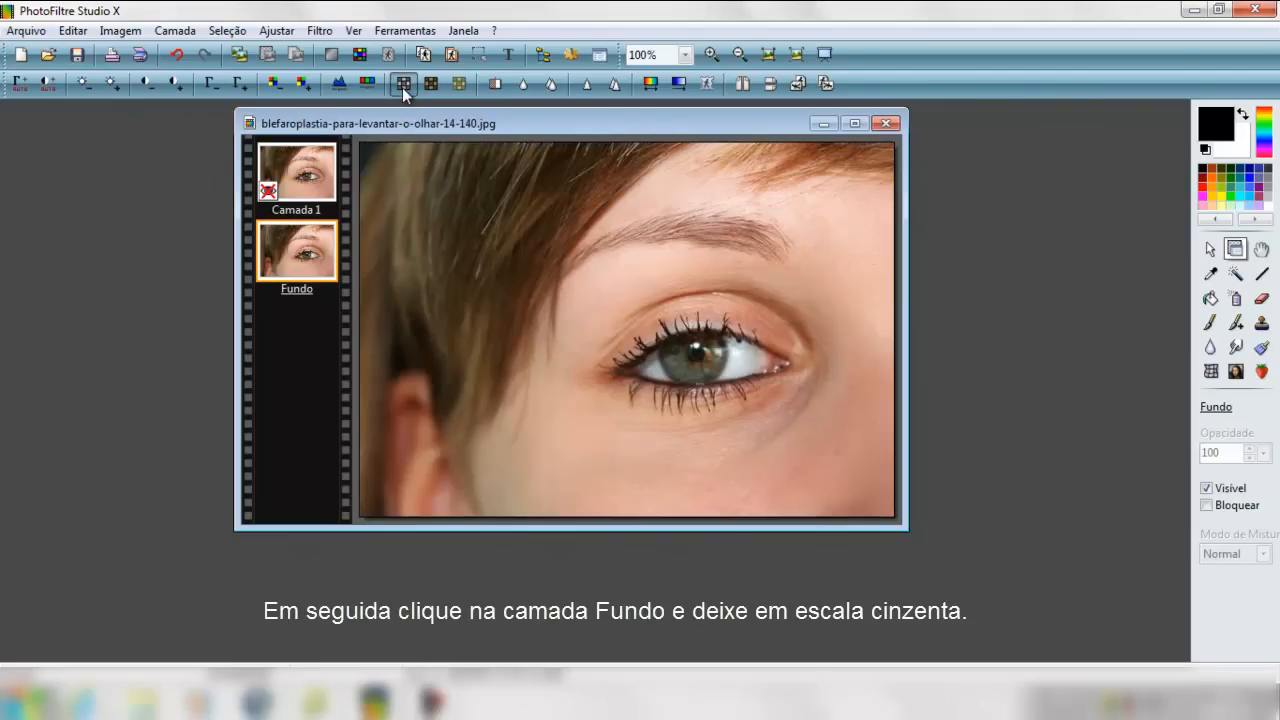
- Make the Fundo layer greyscale, show Camada 1 again, and zoom in on the eye
click(406, 84)
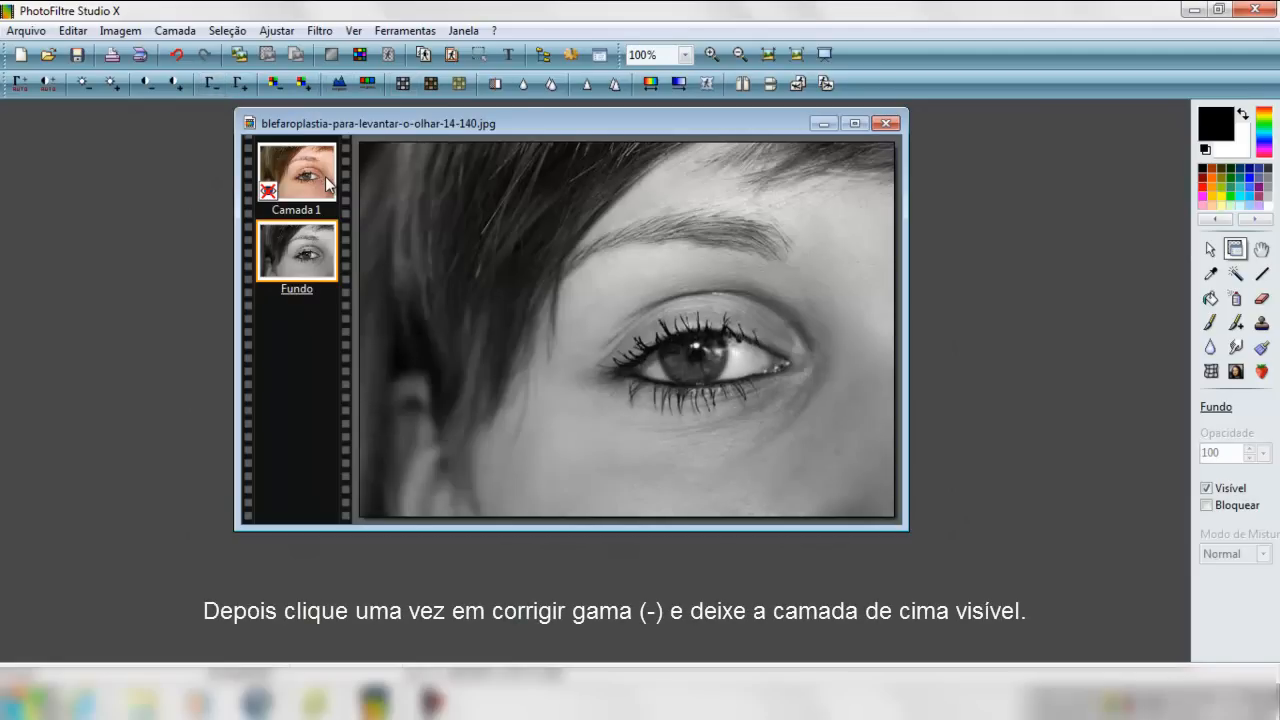
click(296, 170)
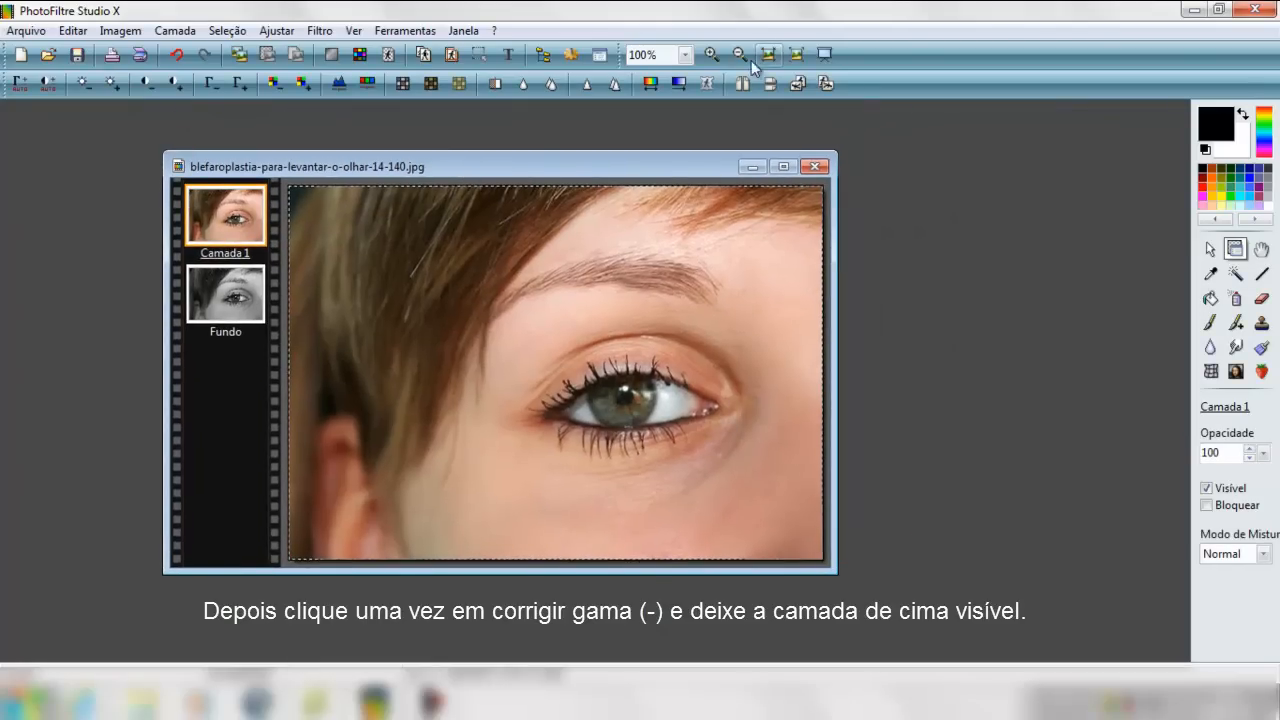
click(699, 54)
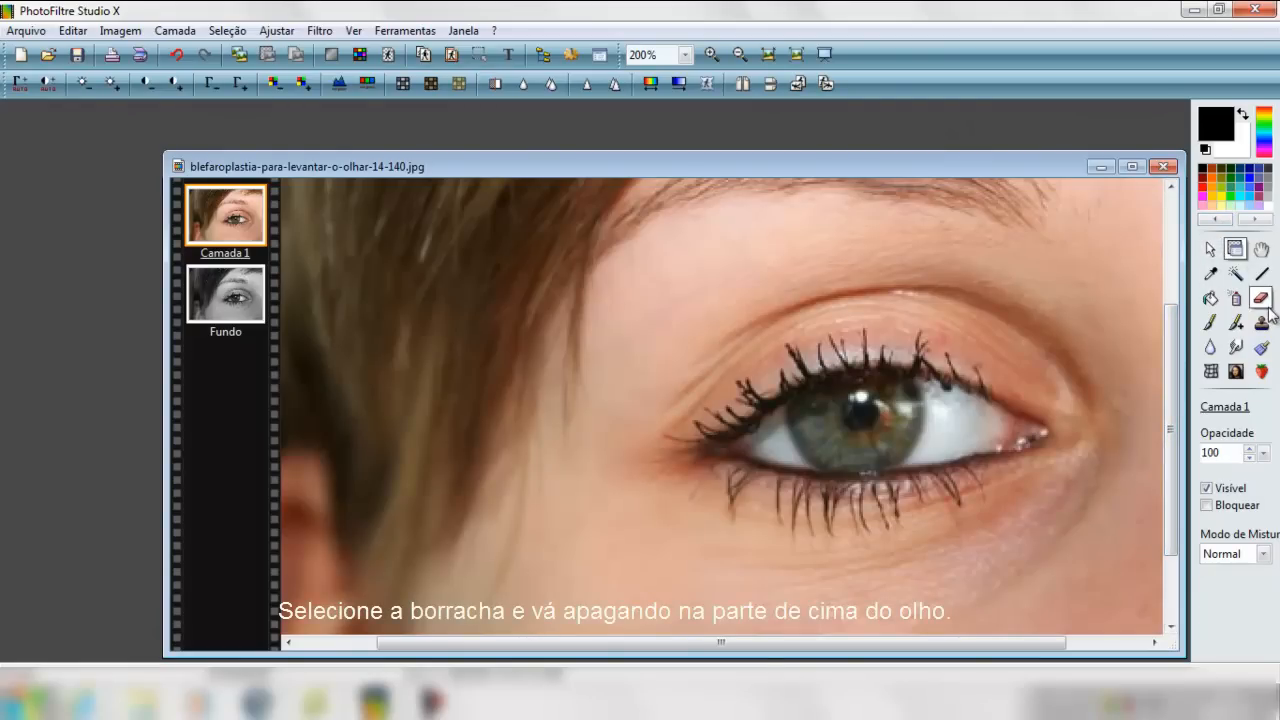
- Erase Camada 1's colour across the upper eyelid to reveal grey eyeshadow
click(1262, 294)
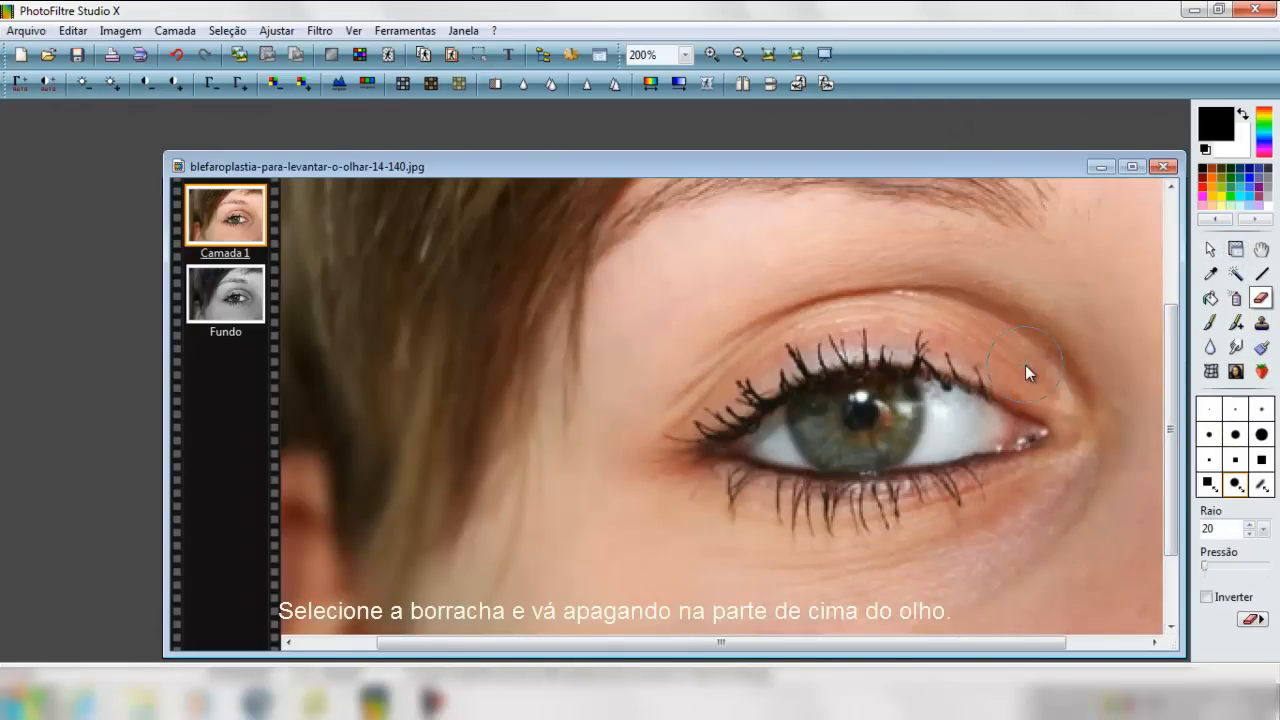
drag(1030, 370, 970, 350)
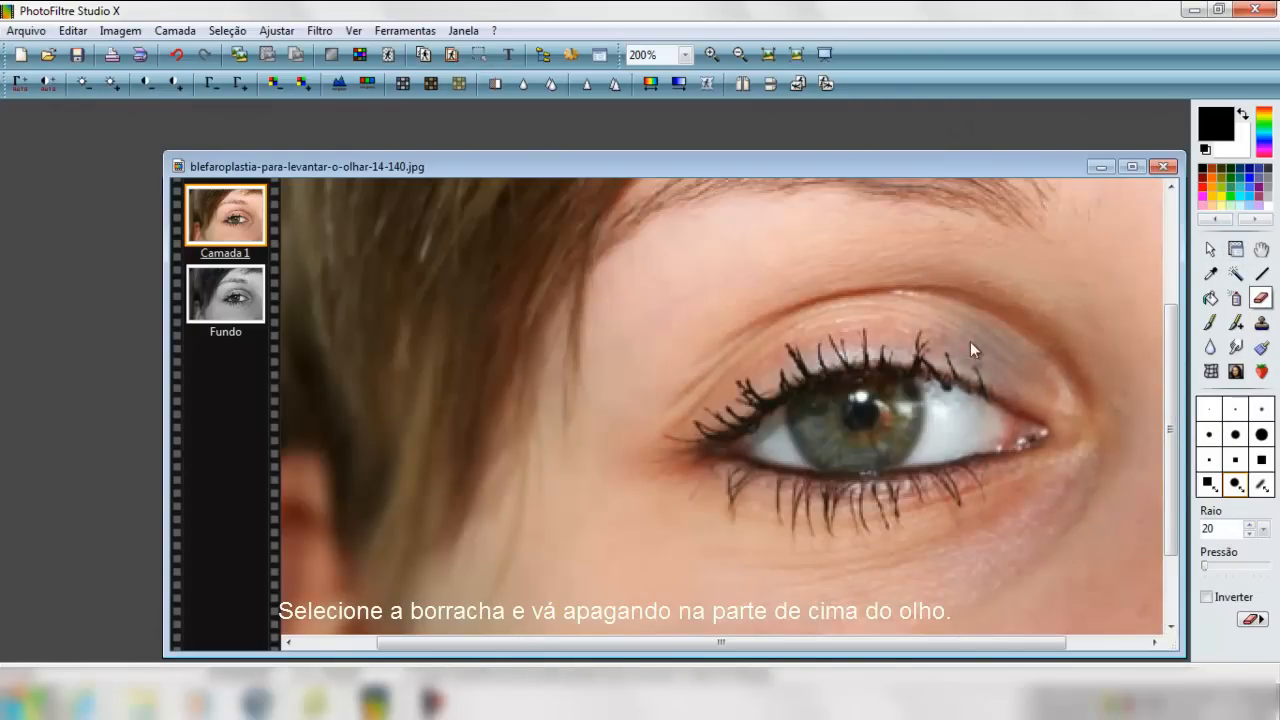
drag(975, 350, 910, 315)
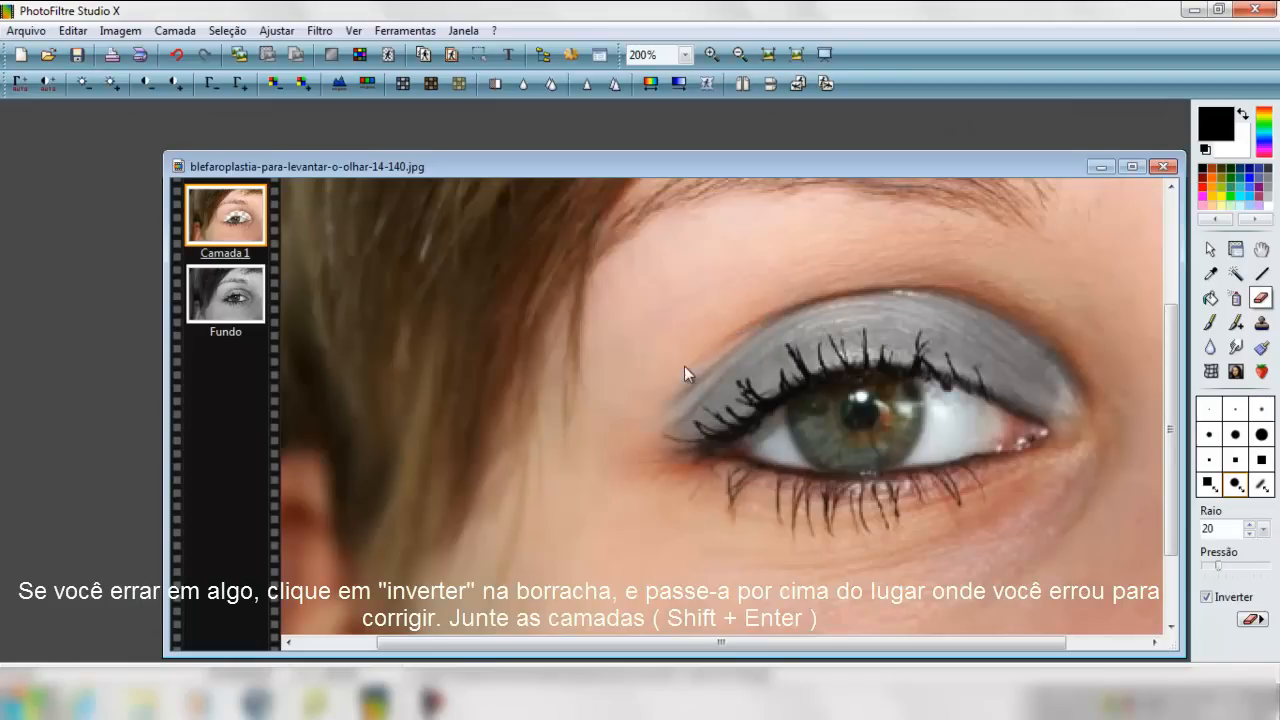
mouse_move(785, 250)
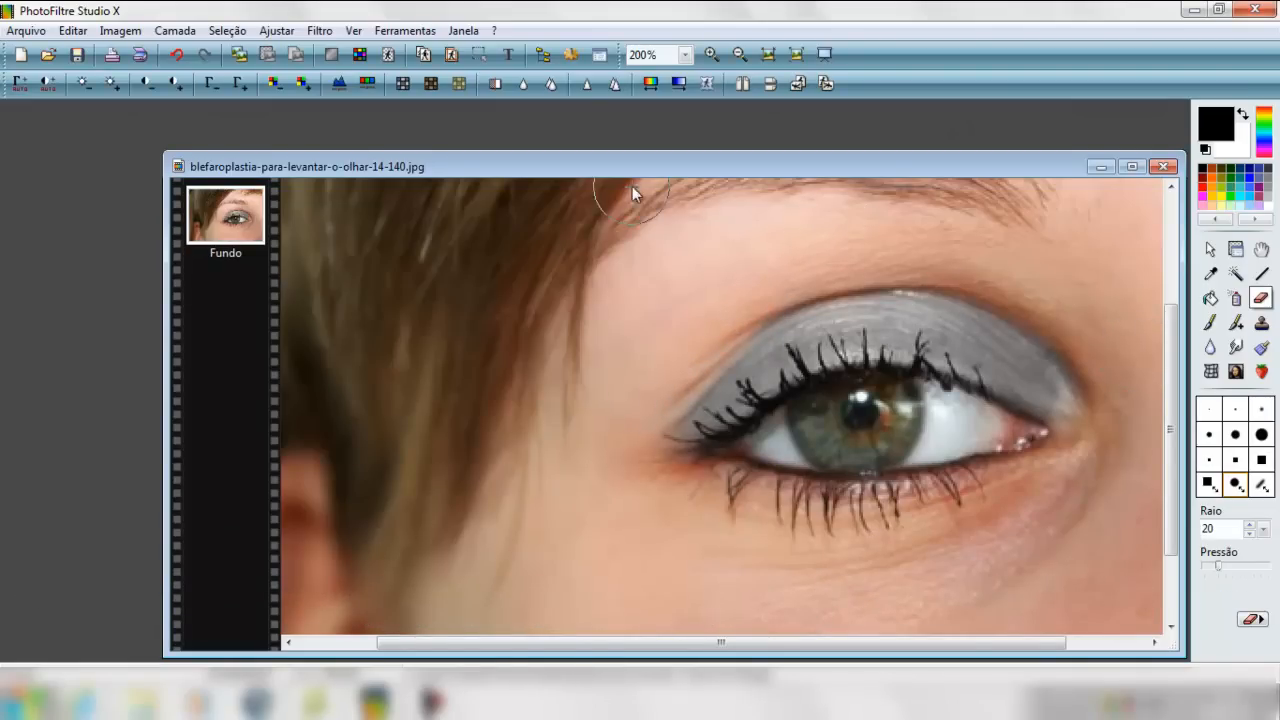
- Duplicate the merged eye layer, hide the copy, and darken the greyscale background with Gamma (-)
right_click(225, 215)
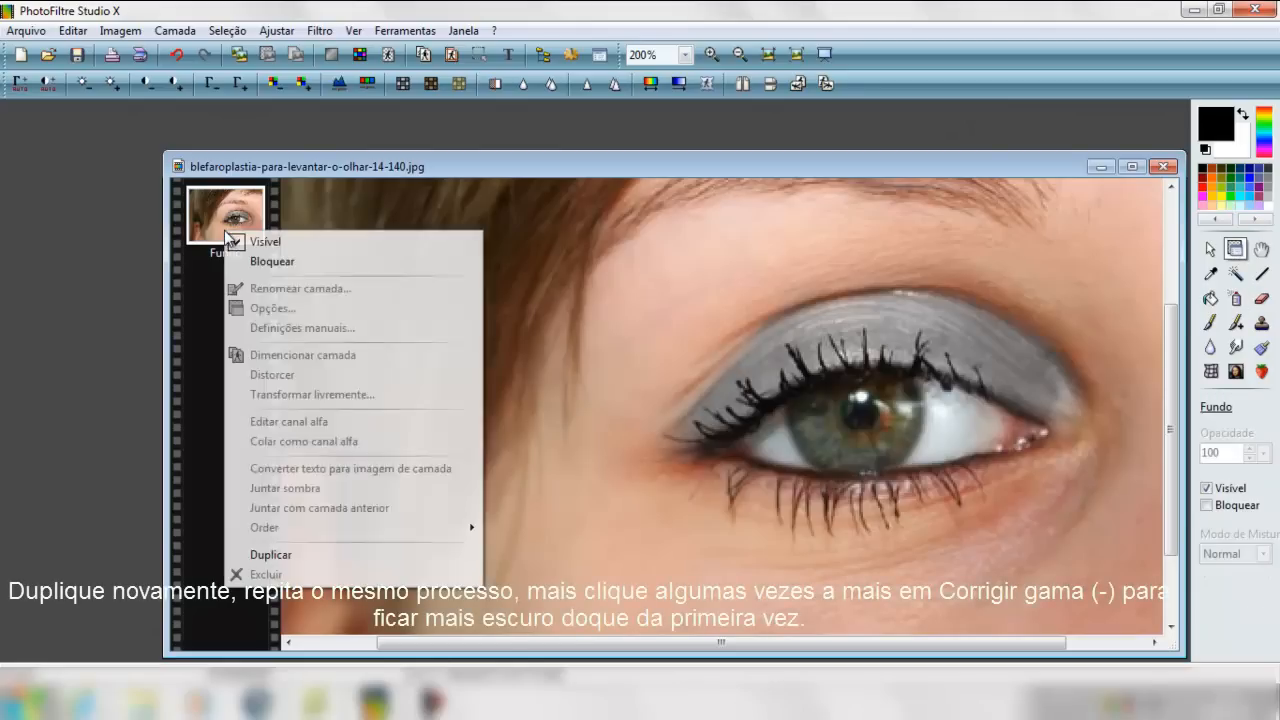
click(270, 554)
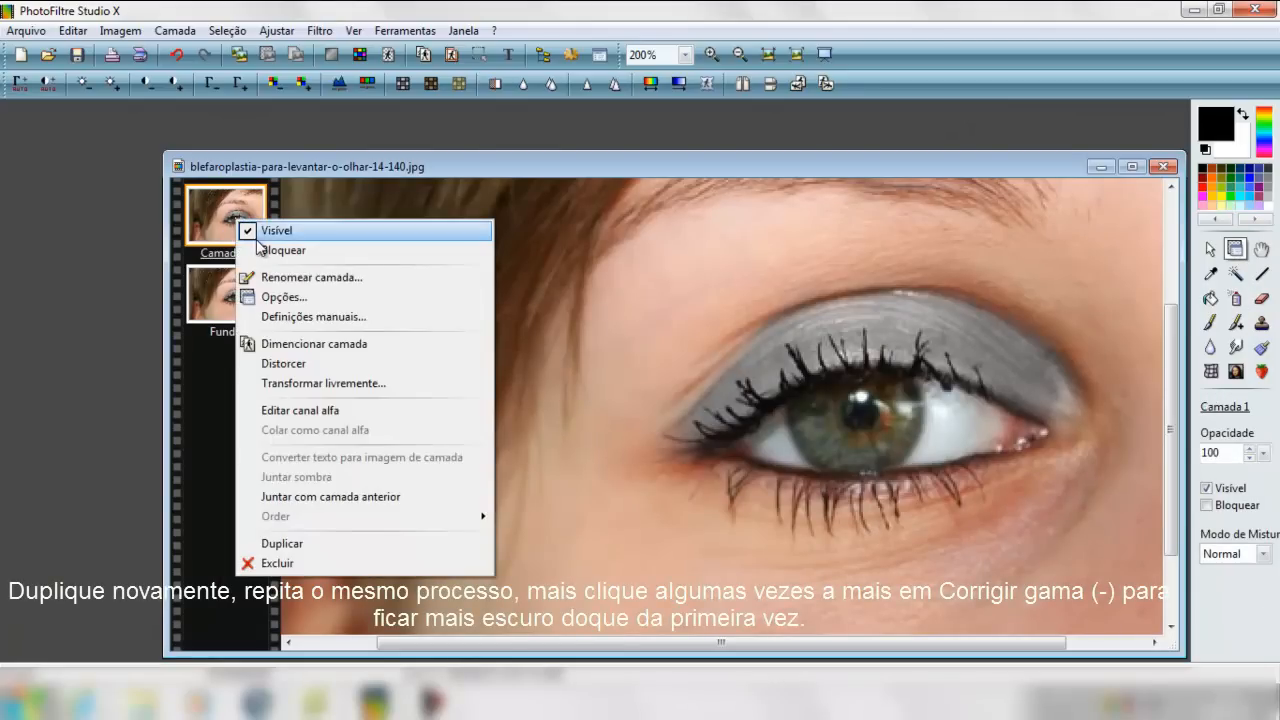
click(276, 230)
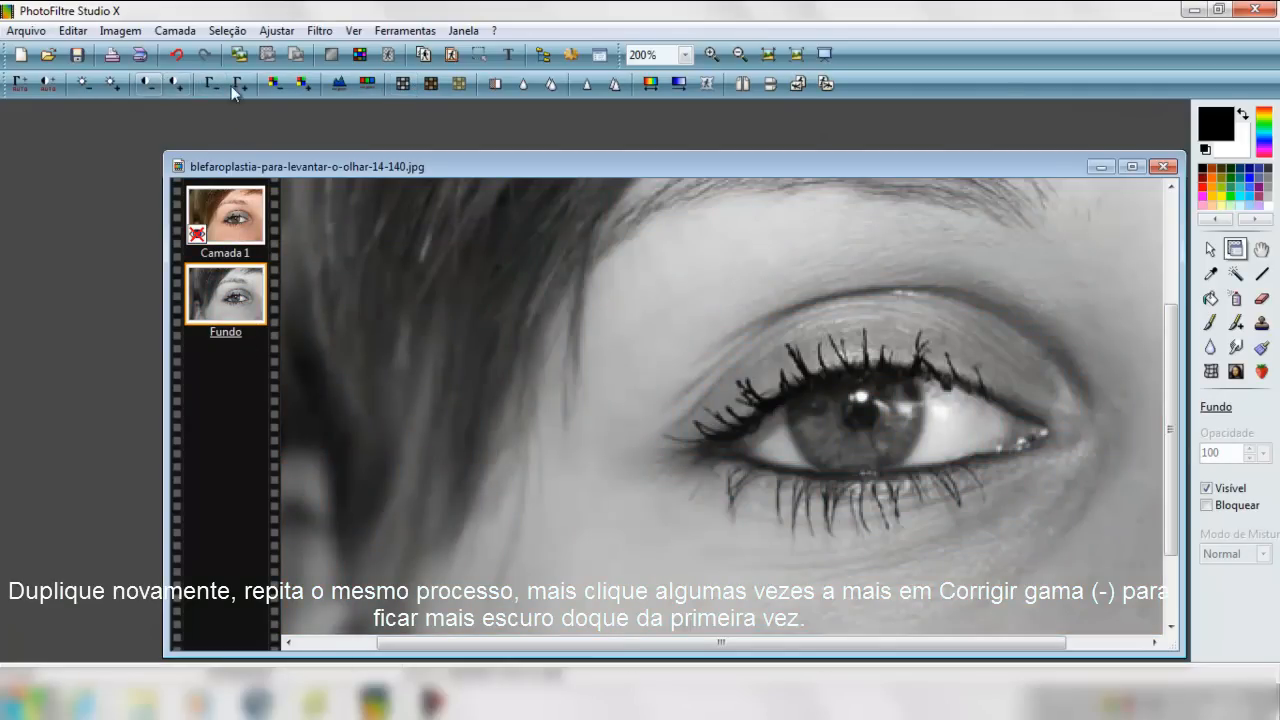
click(210, 82)
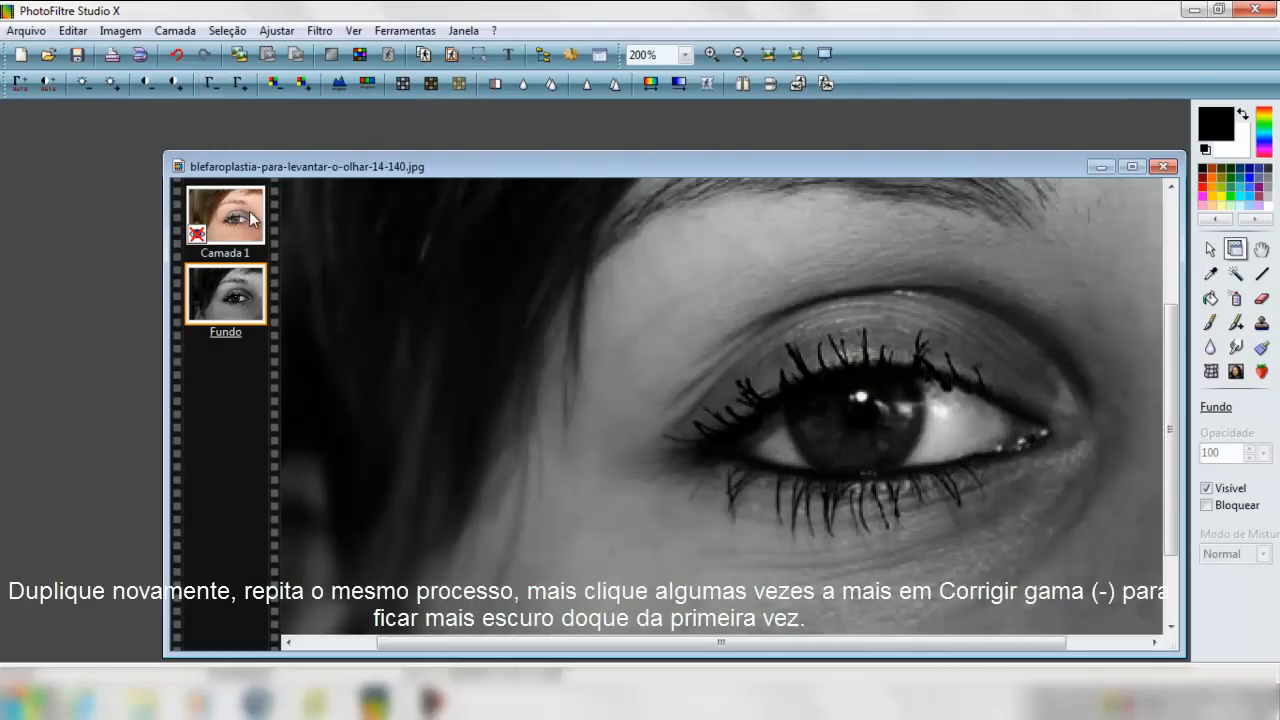
right_click(250, 216)
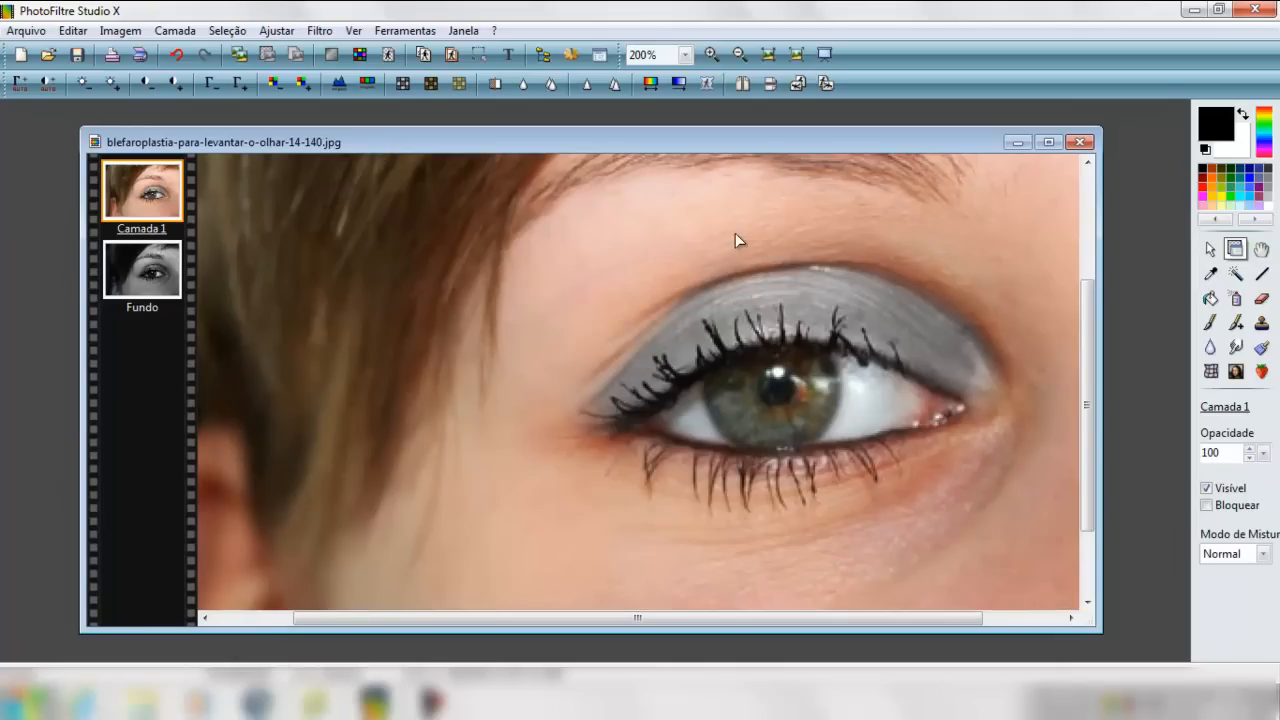
- Erase Camada 1 around the eye corner and upper eyelid, toggling Inverter to restore over-erased colour
click(1261, 294)
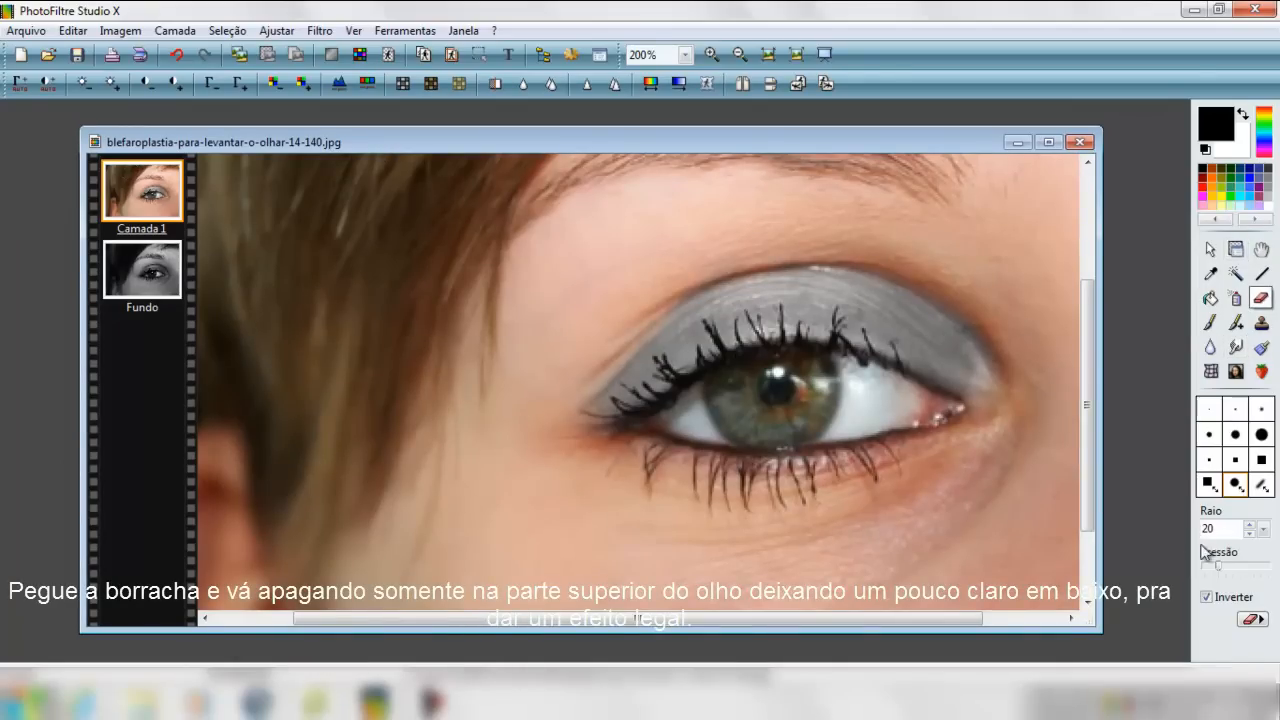
click(1209, 596)
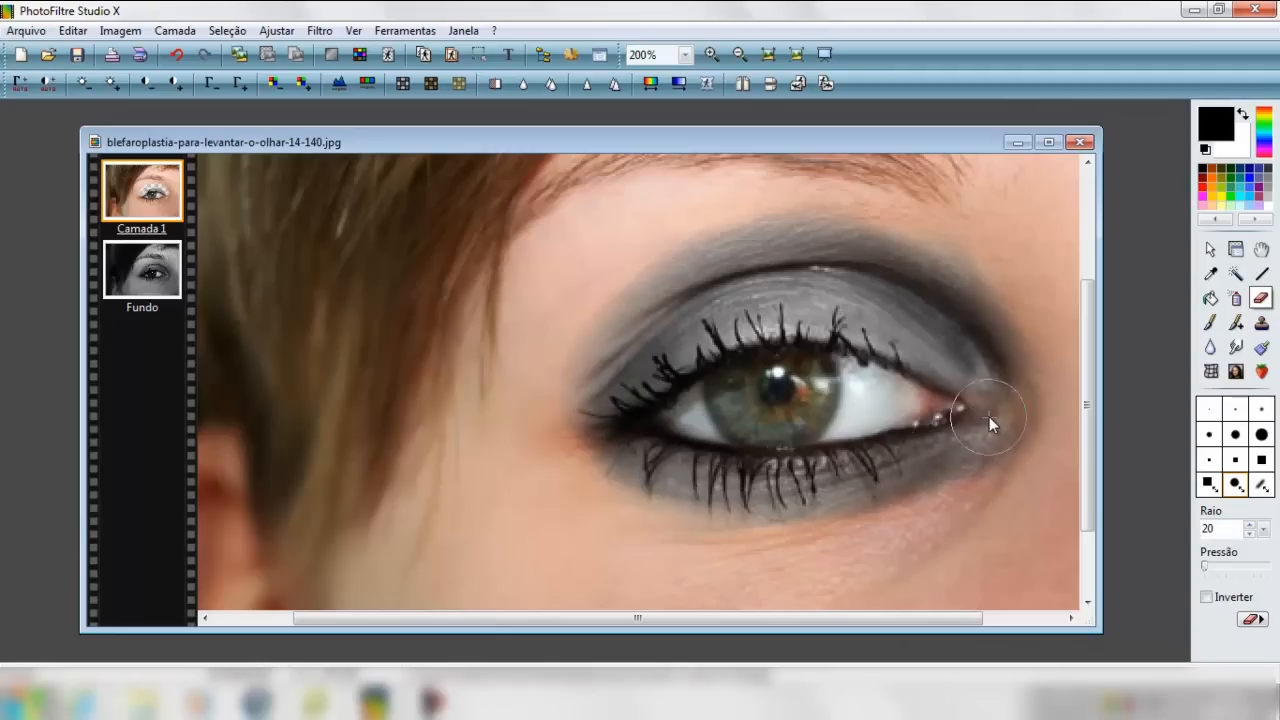
drag(990, 420, 990, 435)
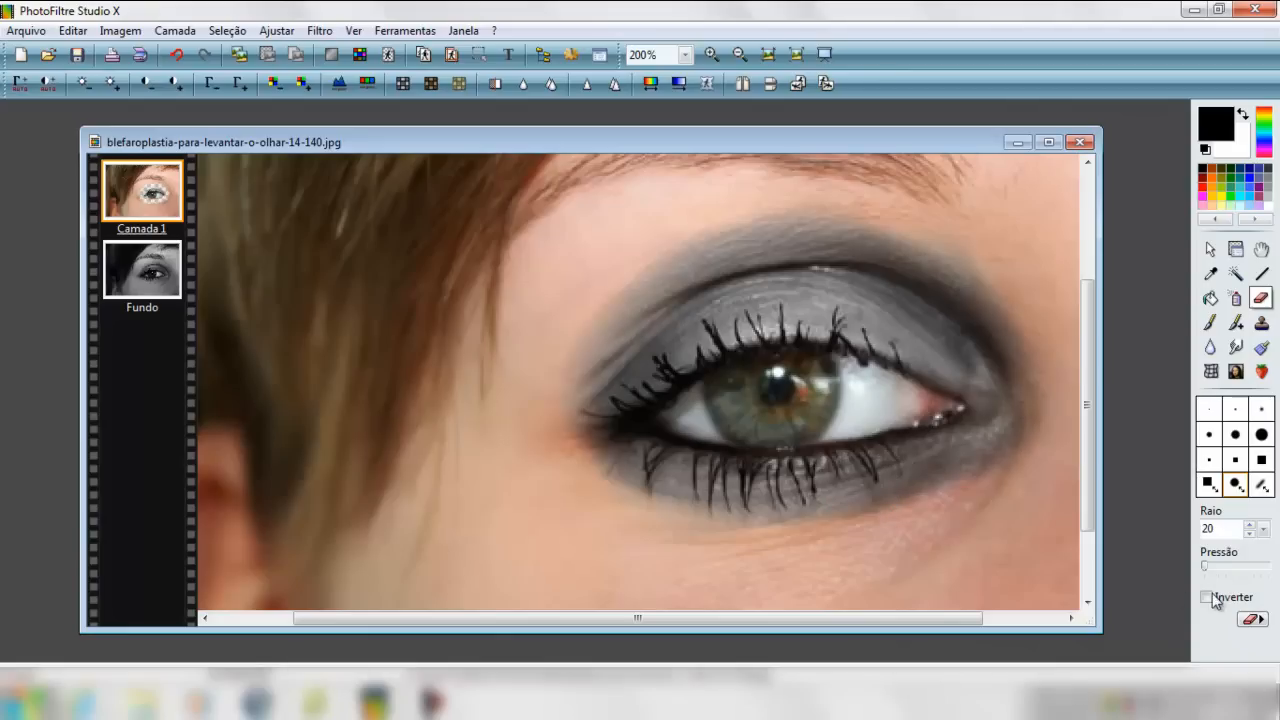
click(1207, 596)
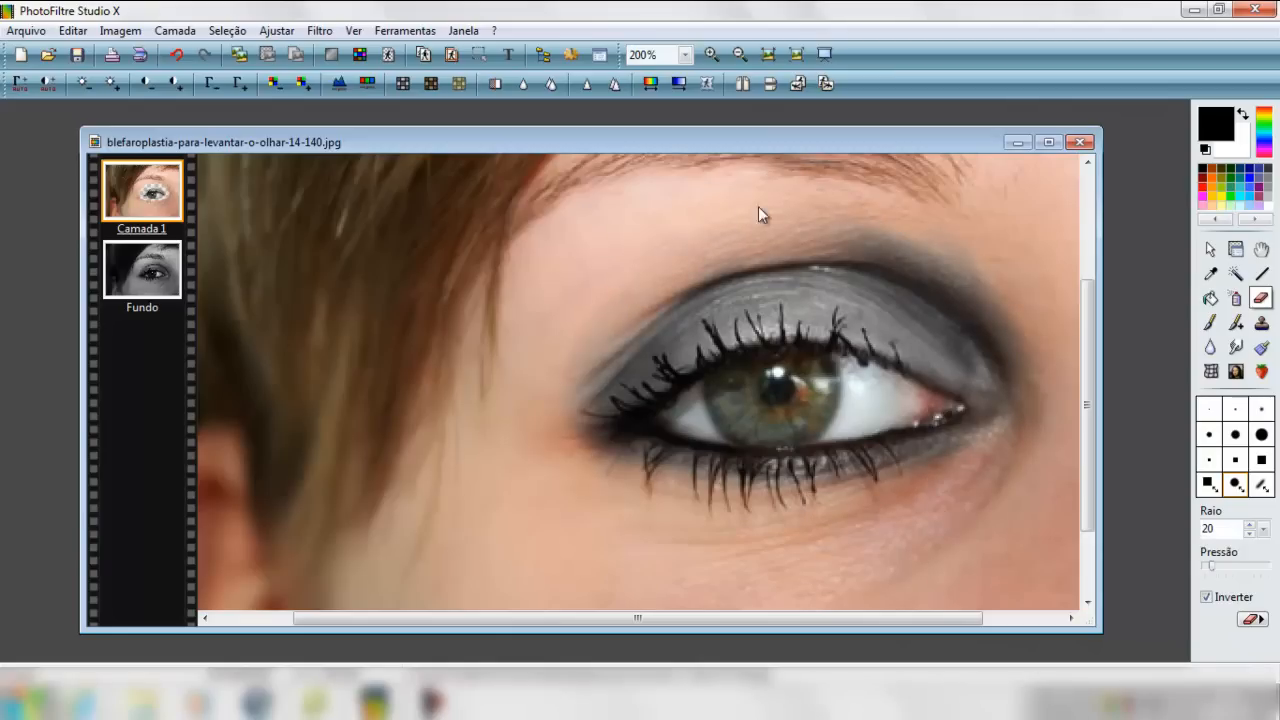
mouse_move(590, 342)
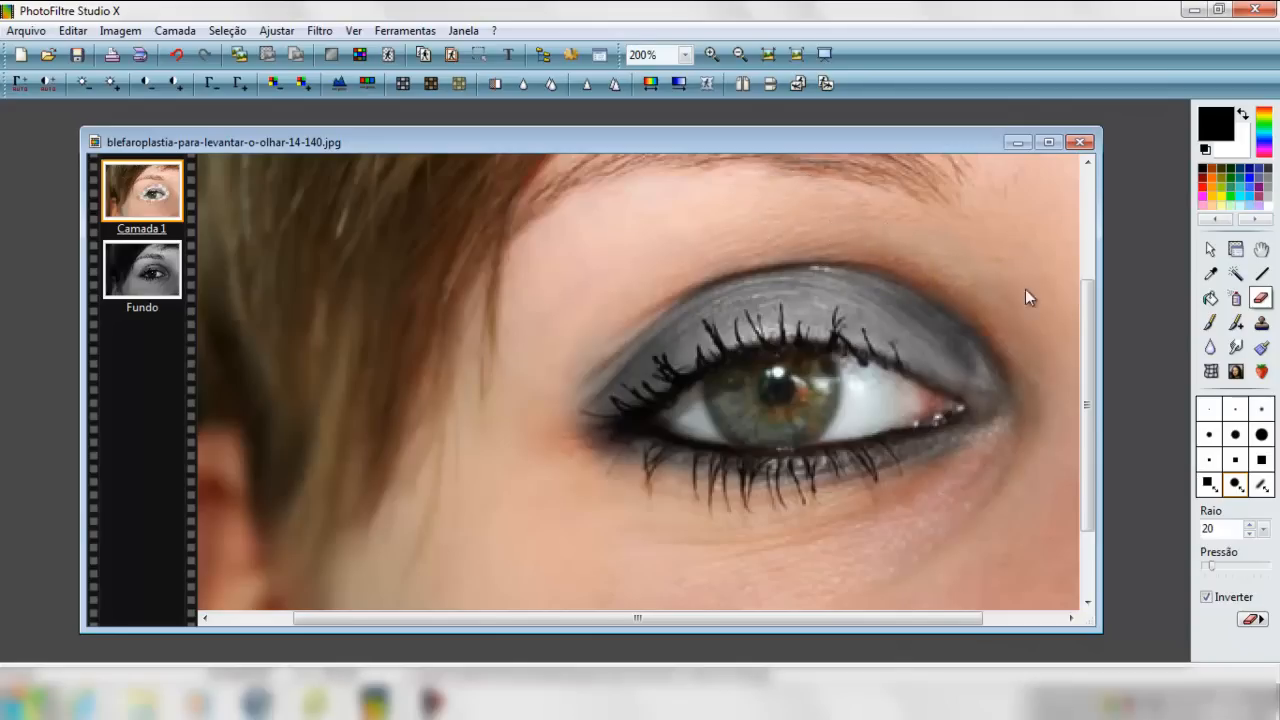
mouse_move(470, 380)
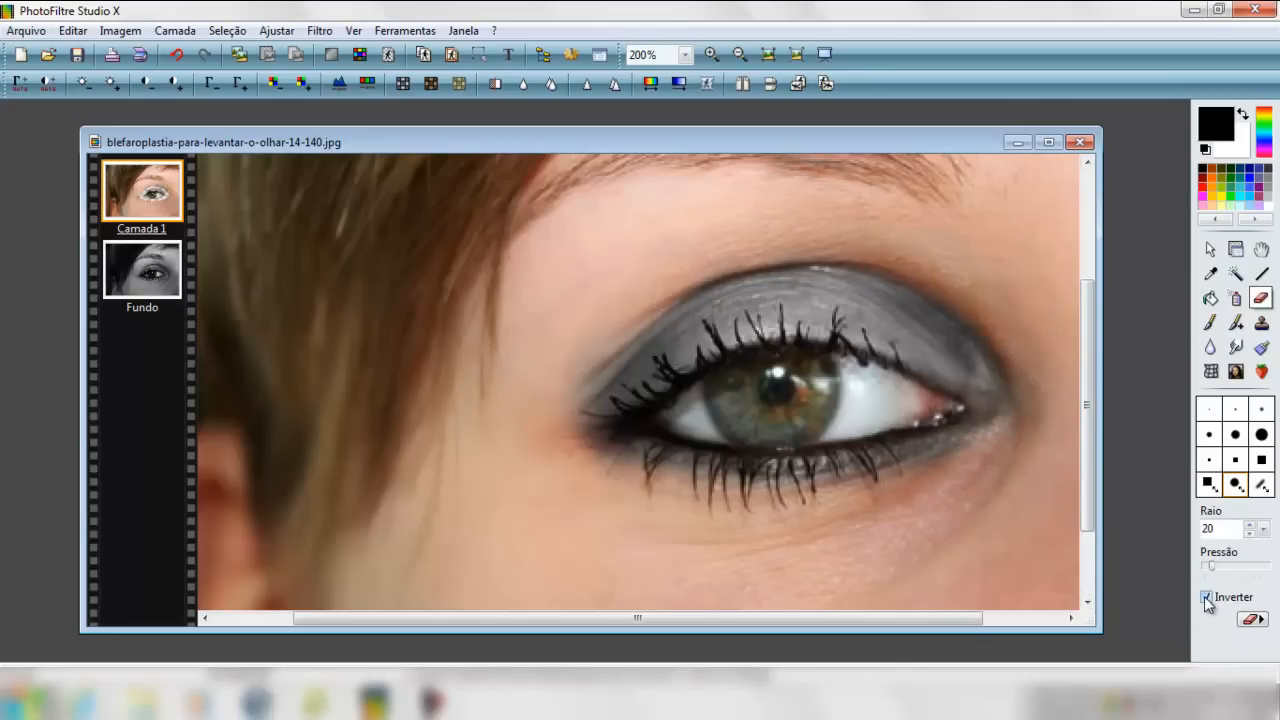
click(1207, 597)
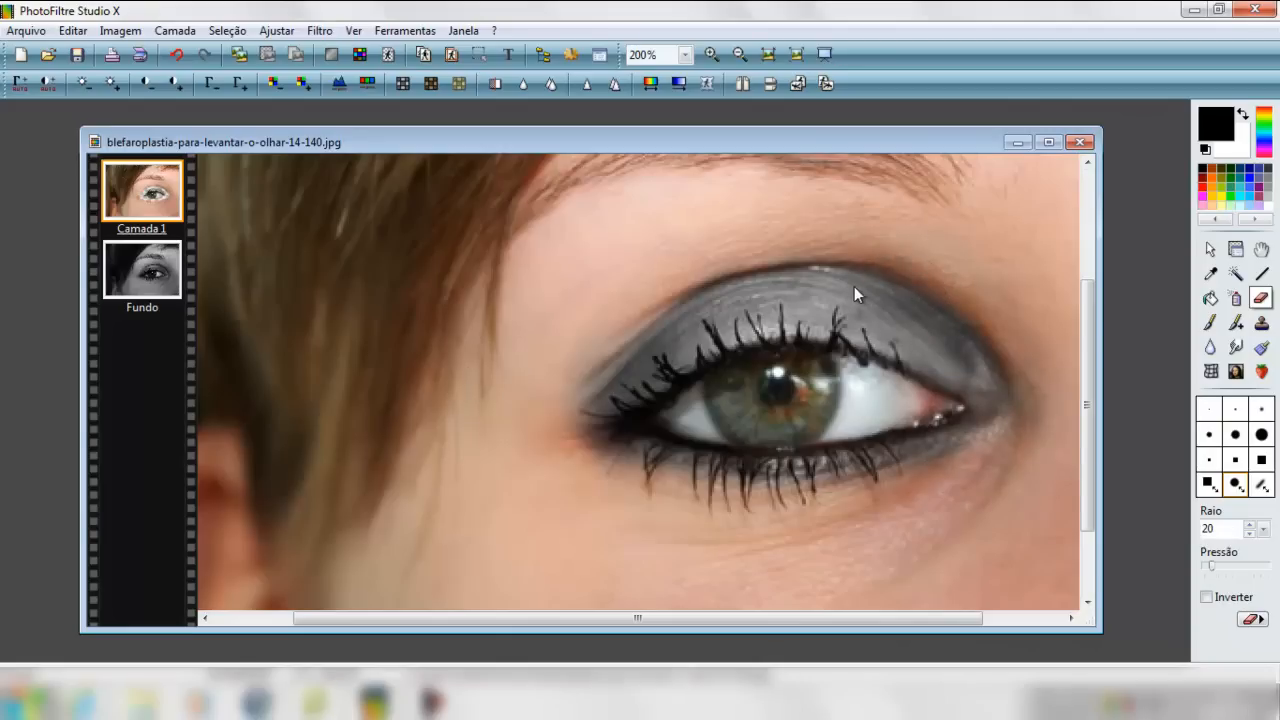
mouse_move(904, 294)
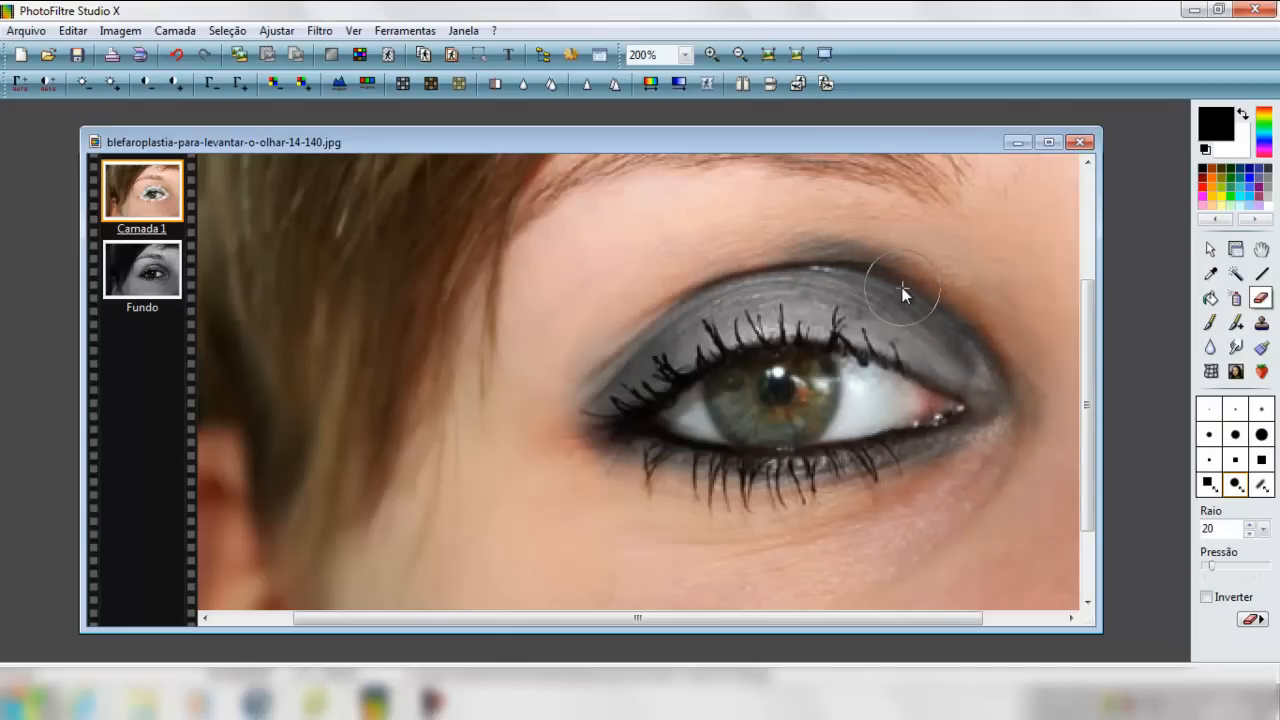
click(1205, 598)
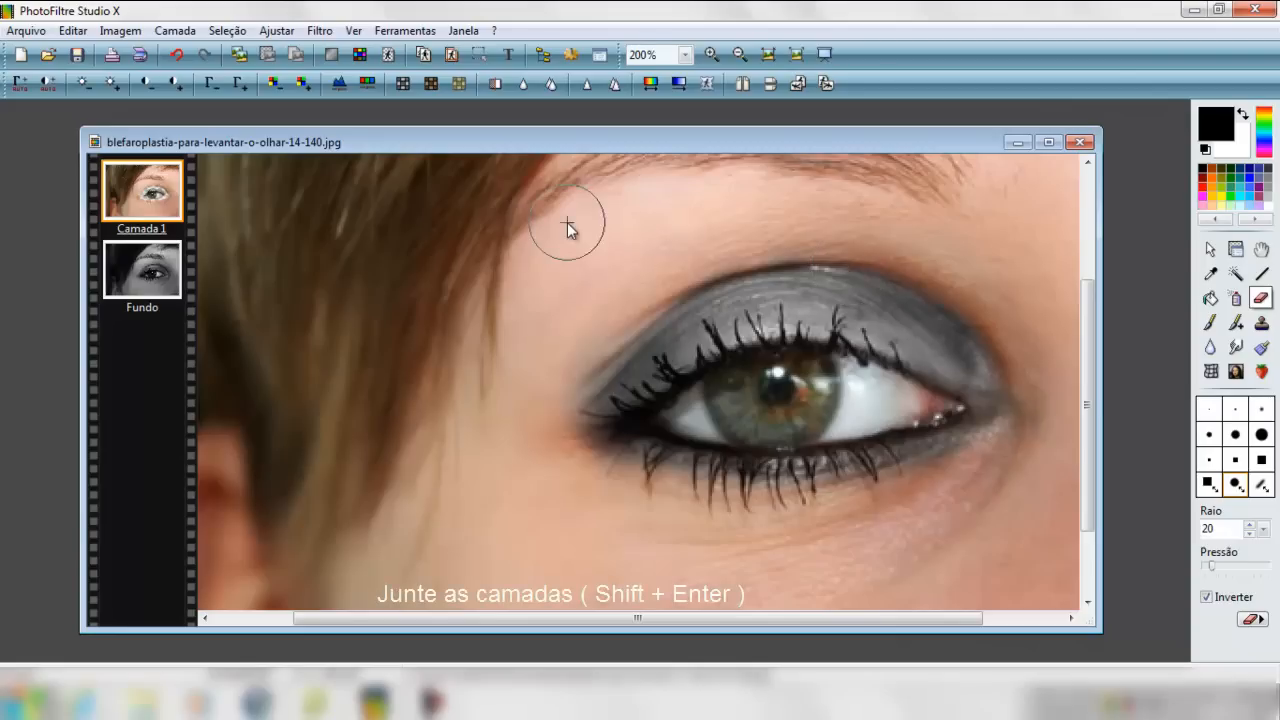
- Merge both eye layers into a single Fundo layer with Shift+Enter
key(shift+enter)
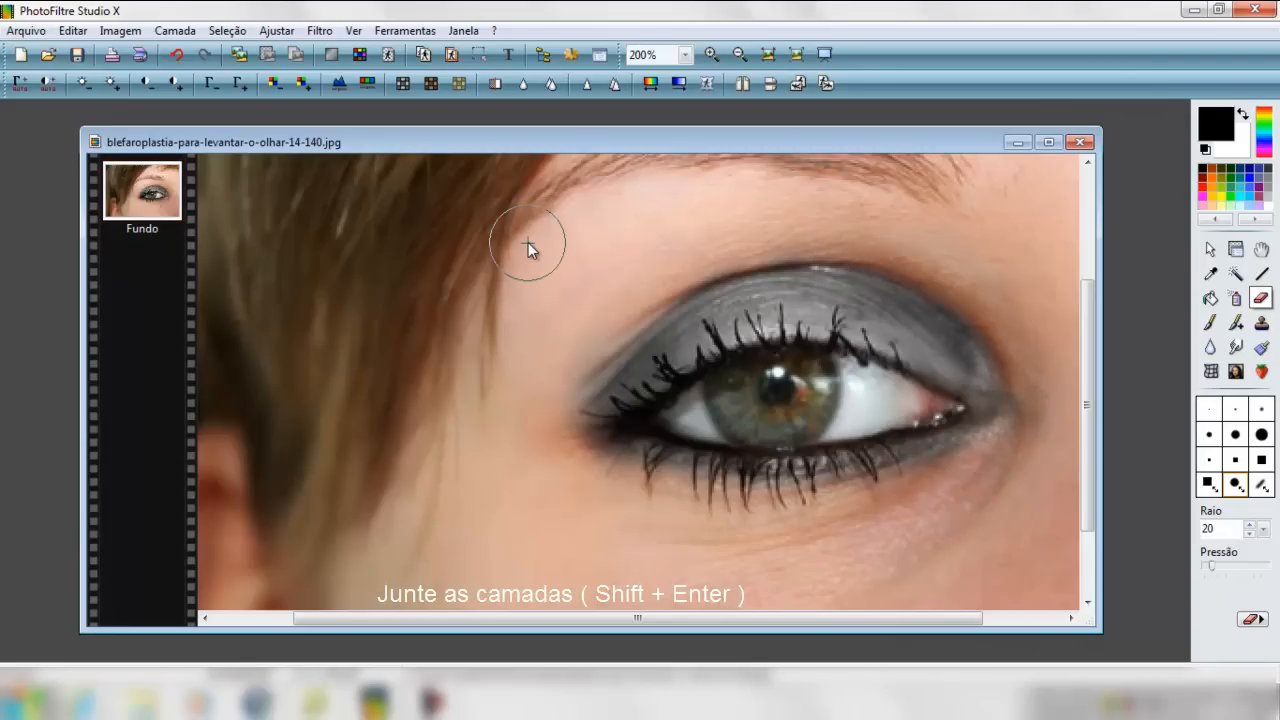
mouse_move(288, 272)
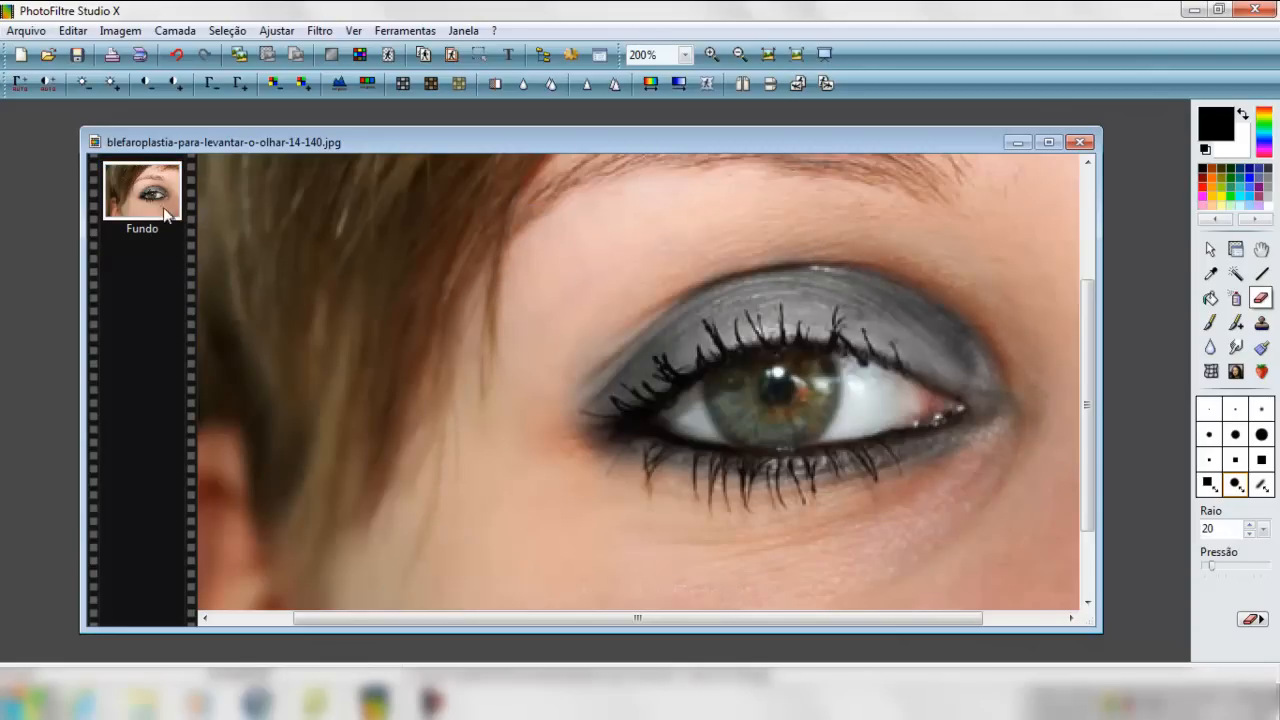
right_click(142, 190)
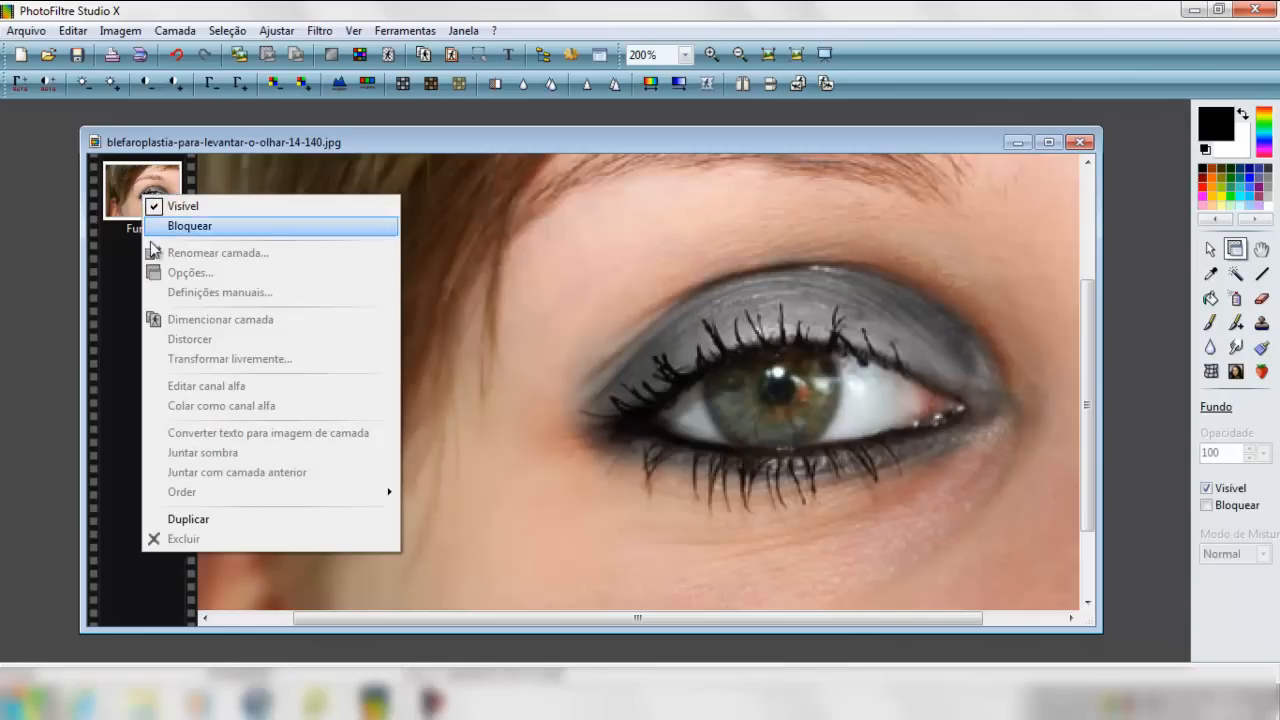